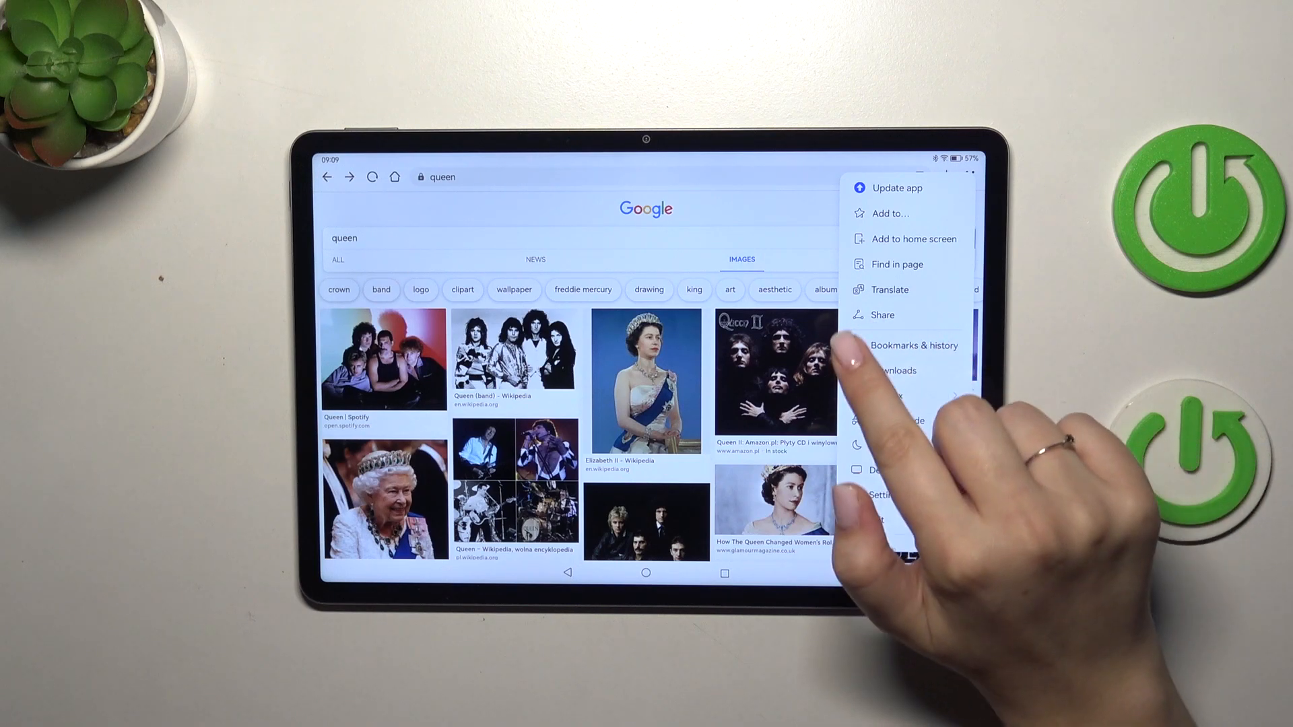
View the browsing history list from the Bookmarks & history page
click(914, 345)
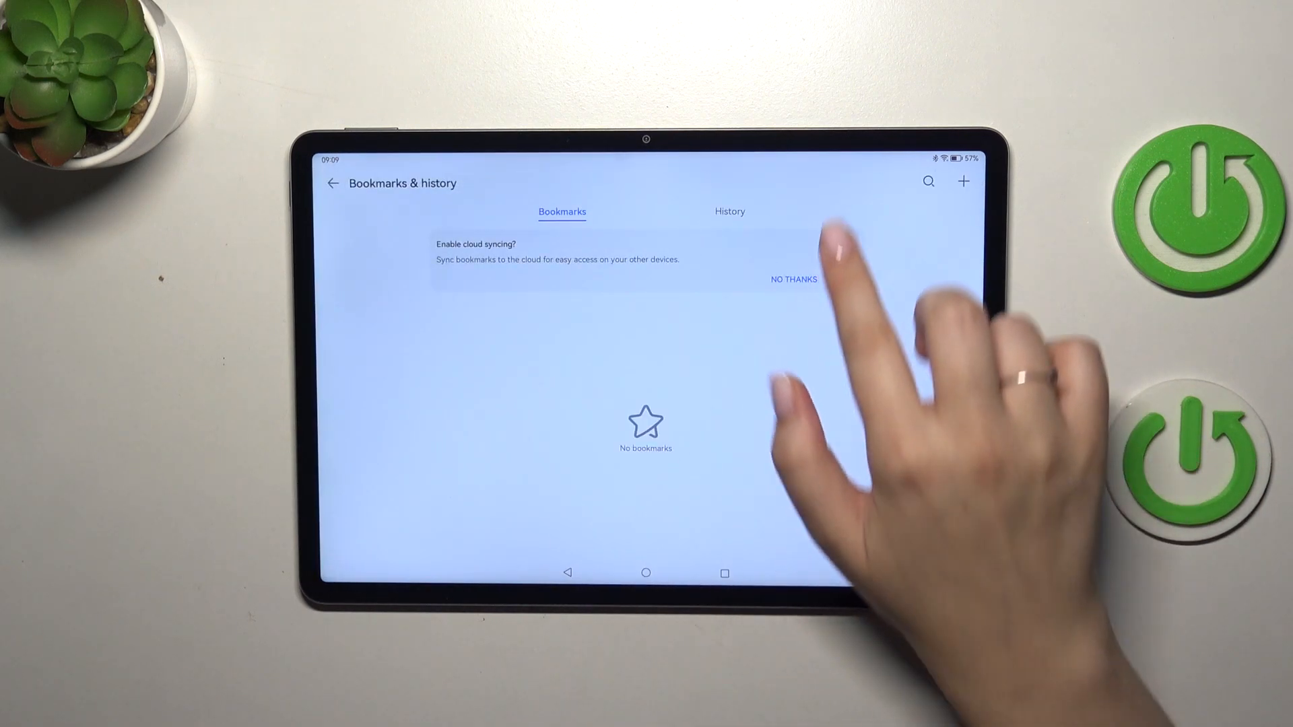
click(729, 212)
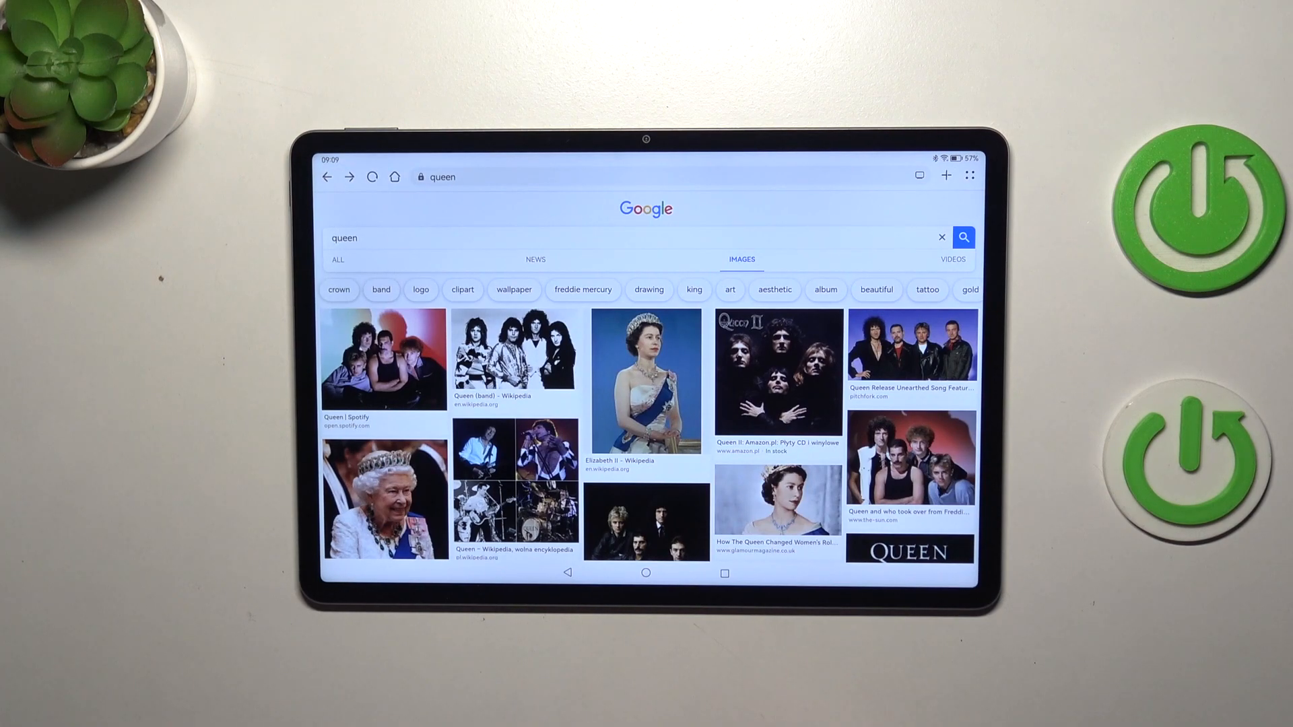
Reach Clear browsing data via the menu's Settings, under Advanced
click(970, 174)
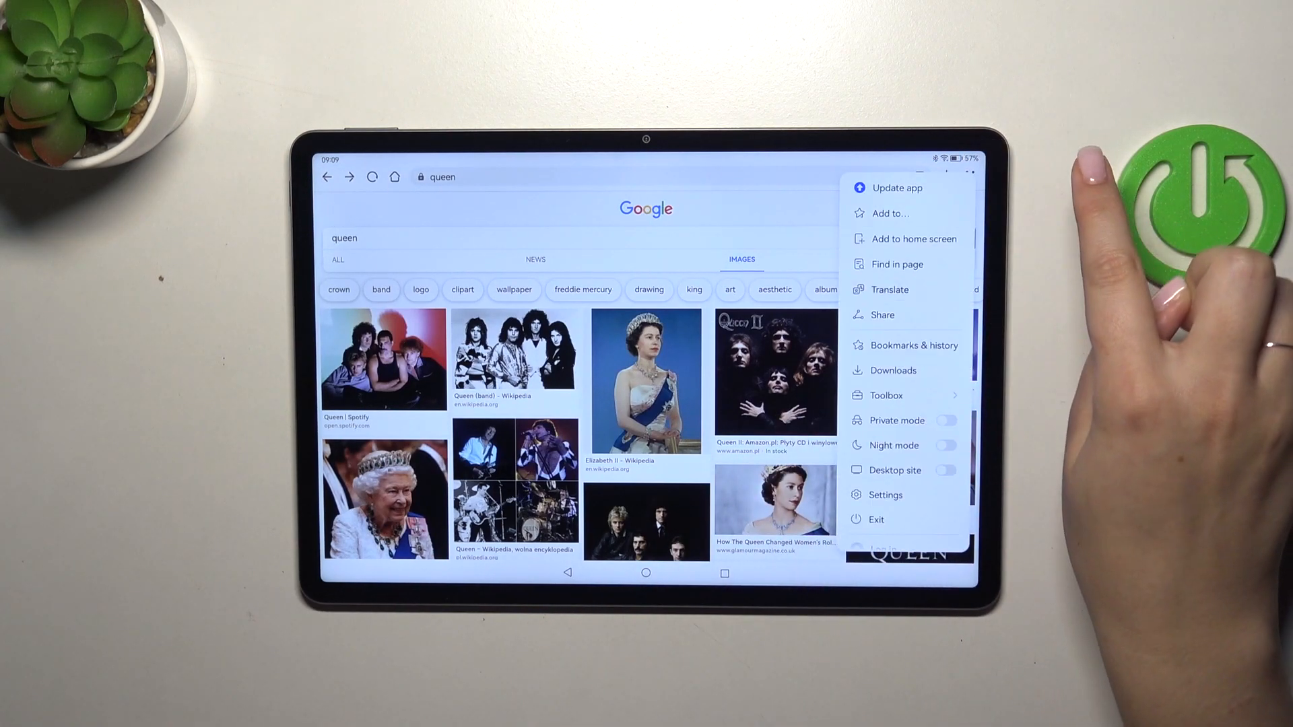
click(886, 496)
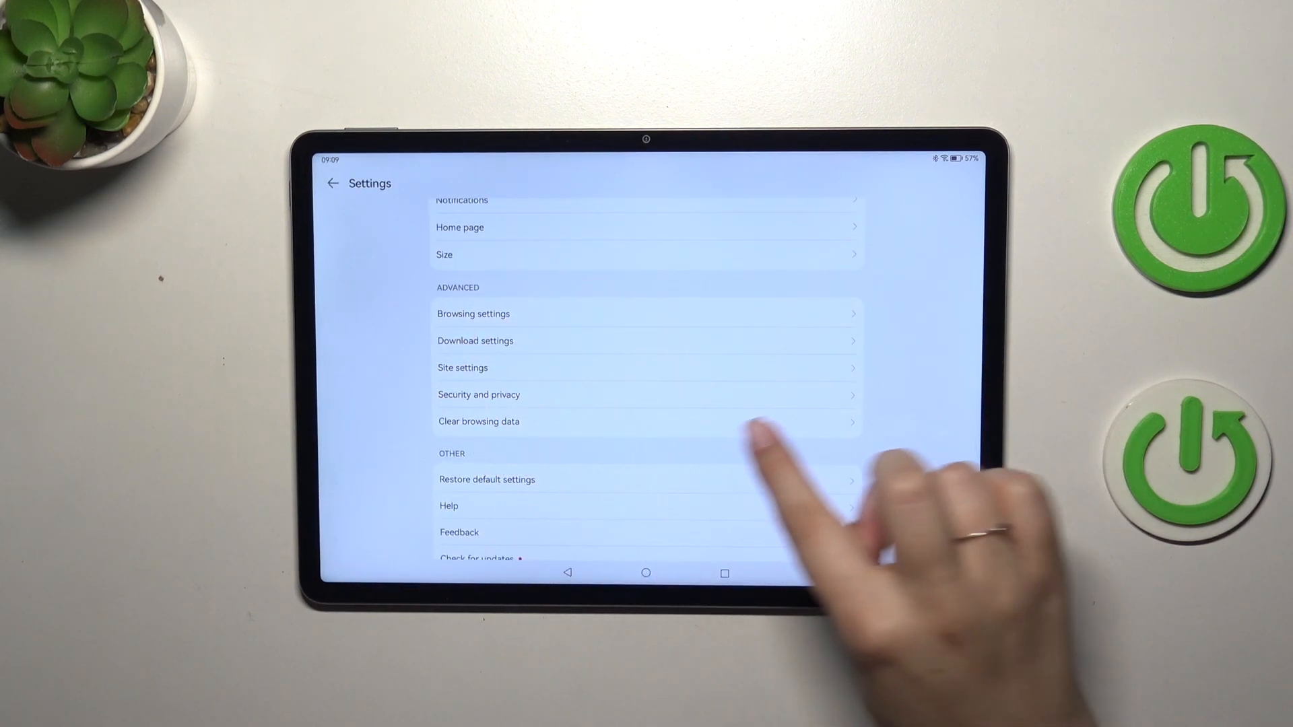
click(478, 421)
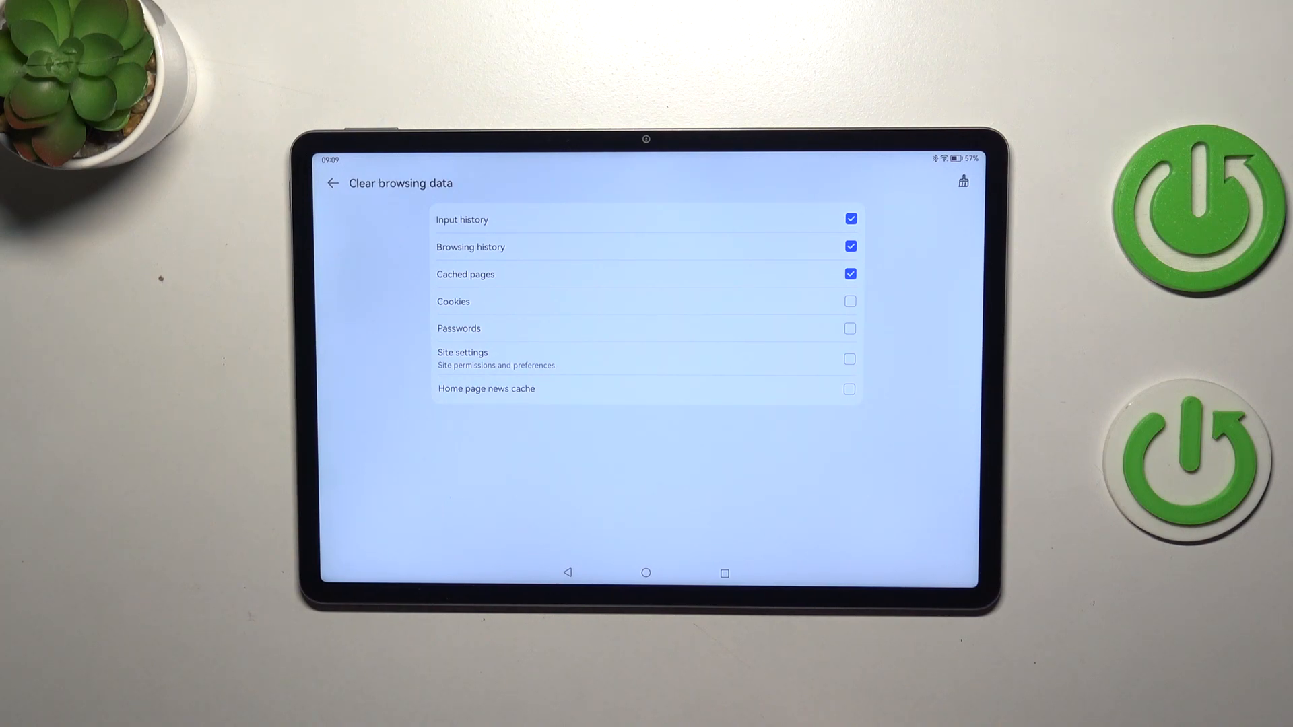
Tick the remaining data types, clear everything, confirm OK, and return to the home screen
click(850, 302)
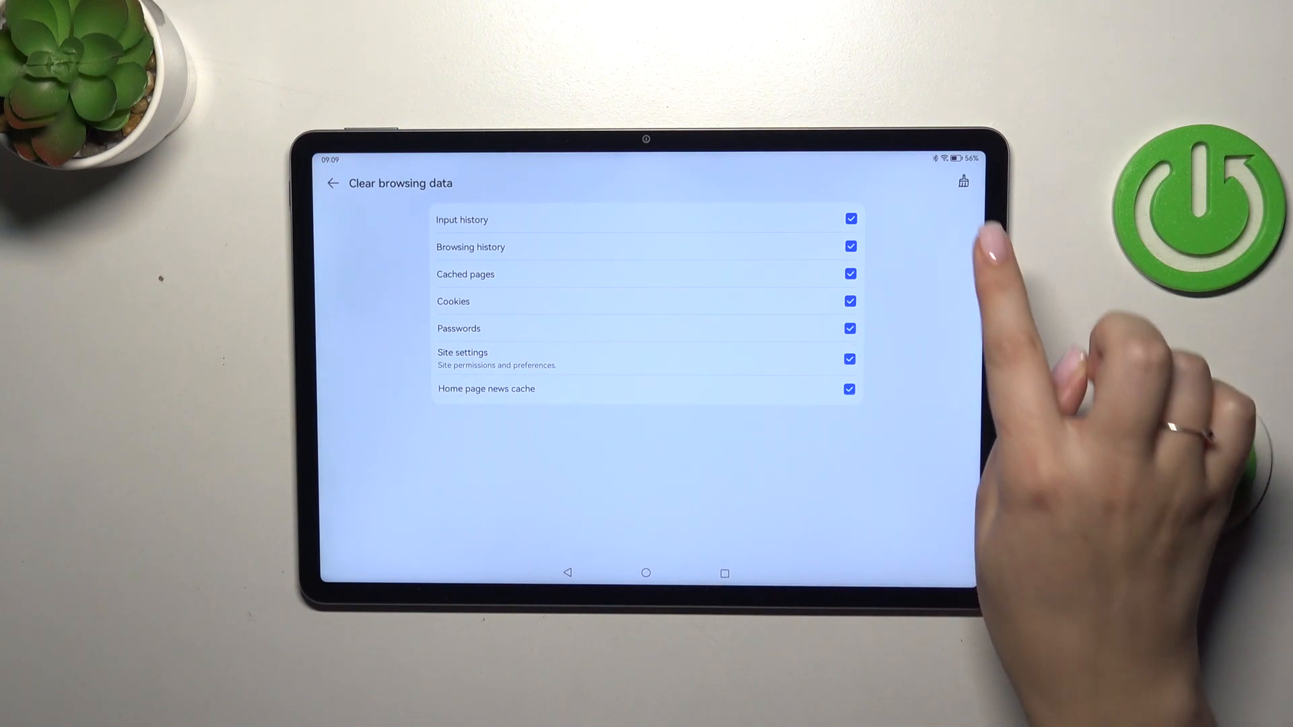
click(963, 183)
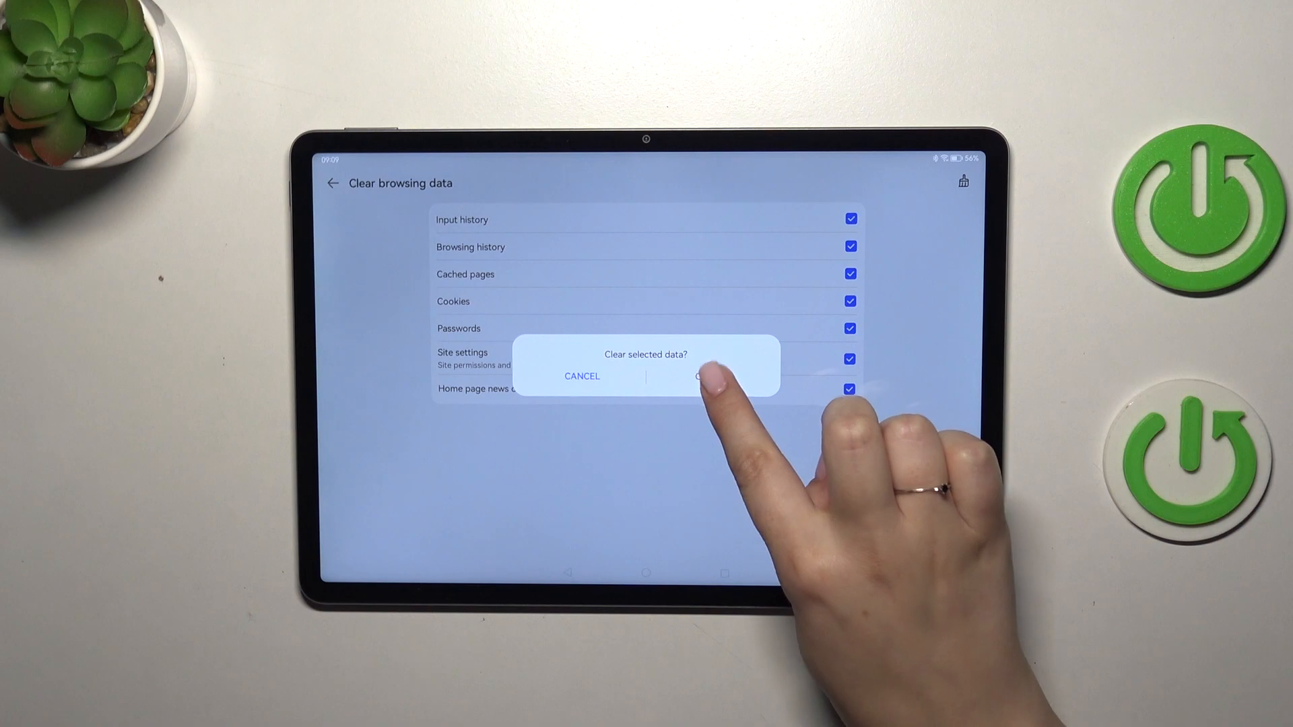
click(706, 375)
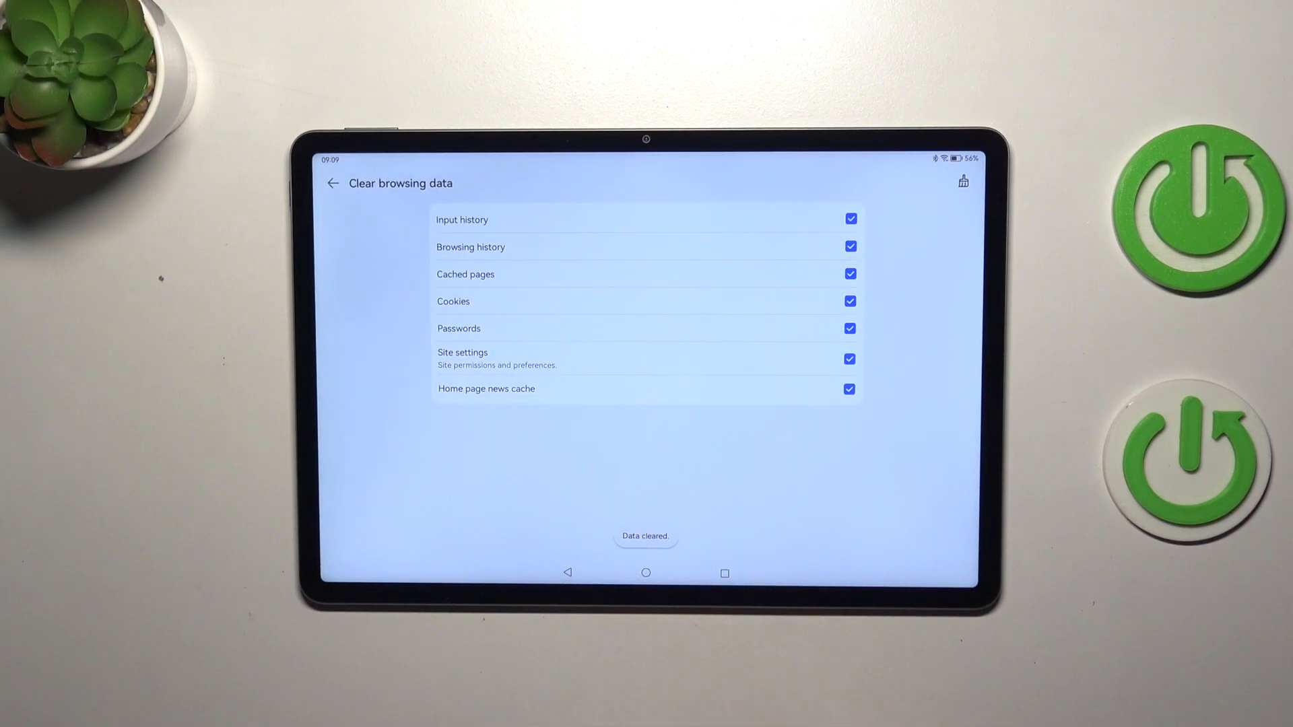
click(646, 572)
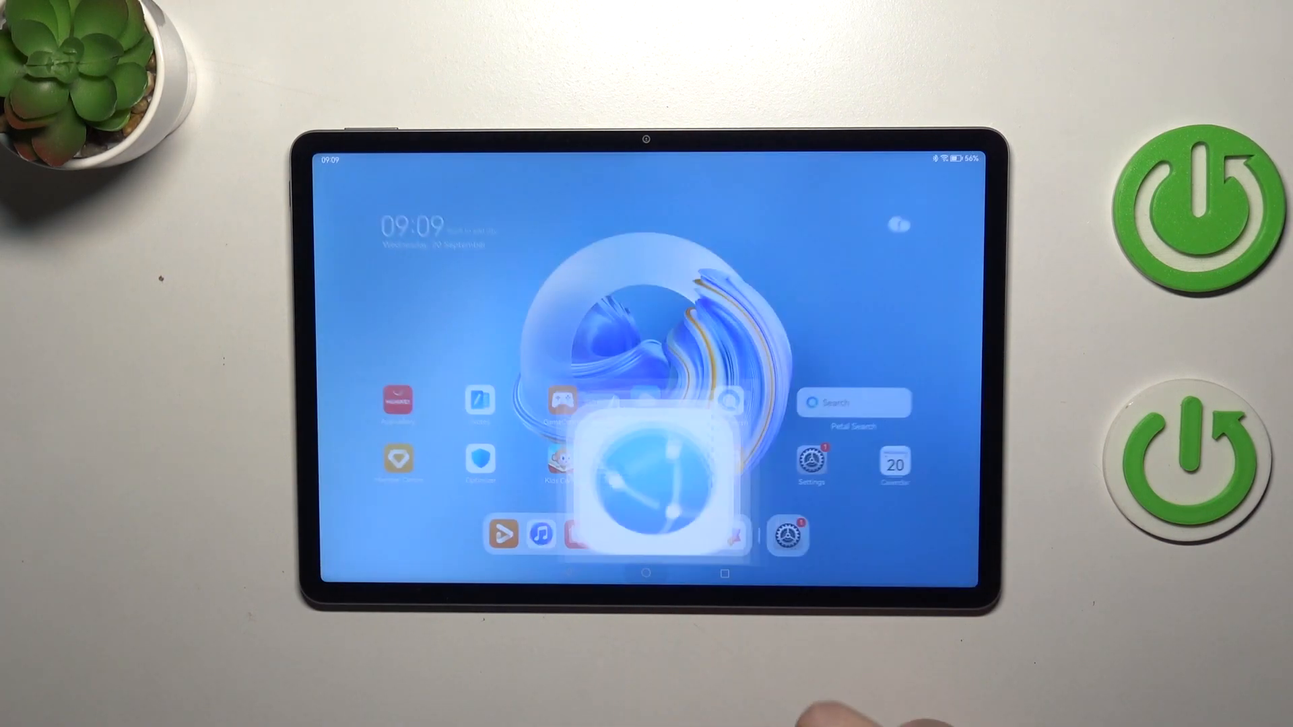